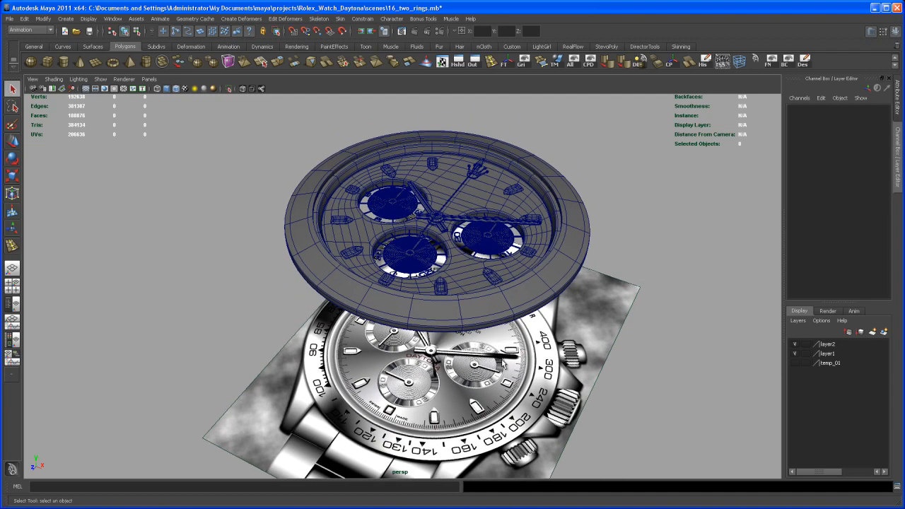
Select the bezel and dial ring geometry to move it onto a new hidden layer.
left_click(558, 218)
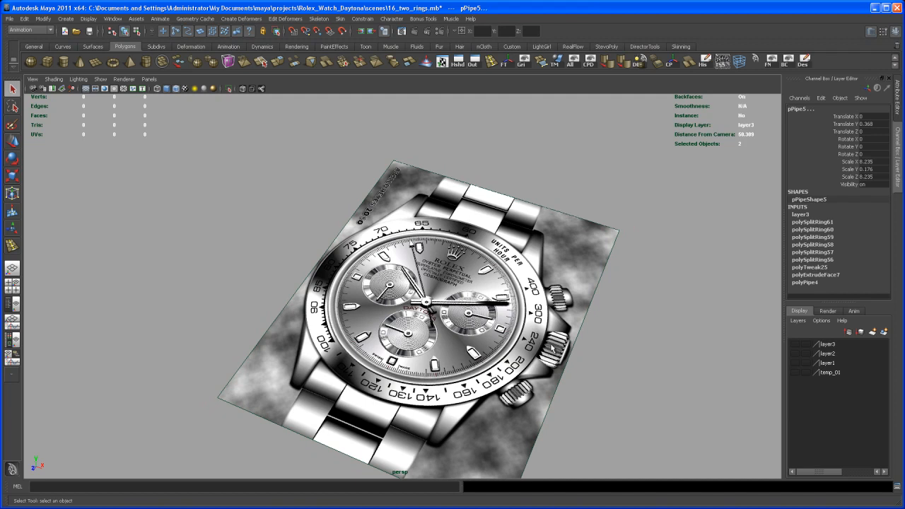
mouse_move(566, 338)
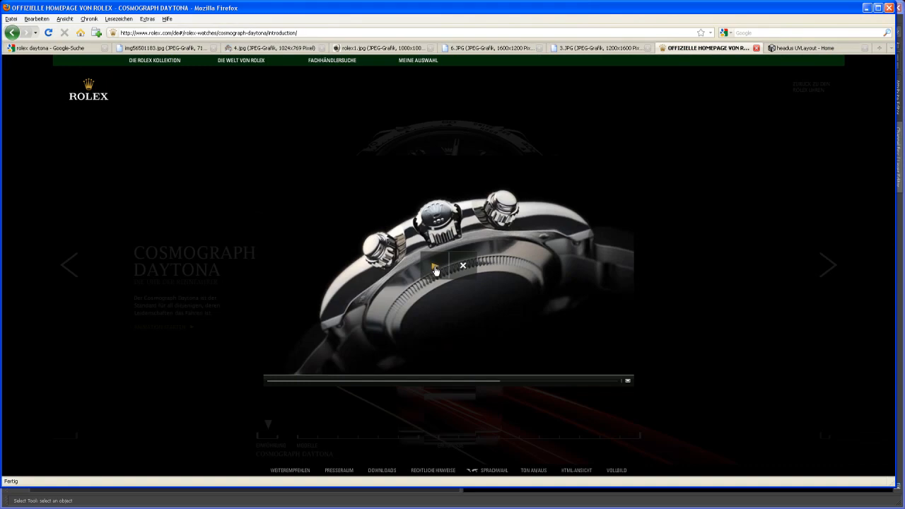
mouse_move(436, 269)
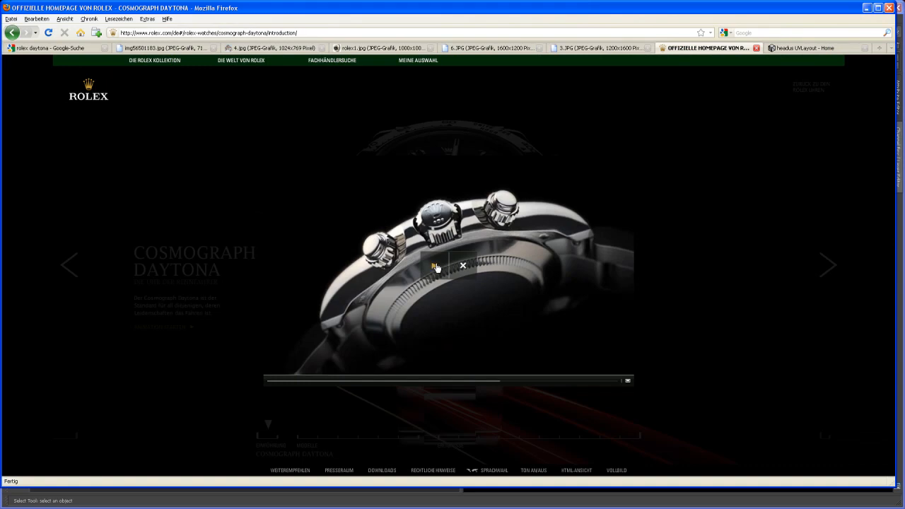
mouse_move(435, 269)
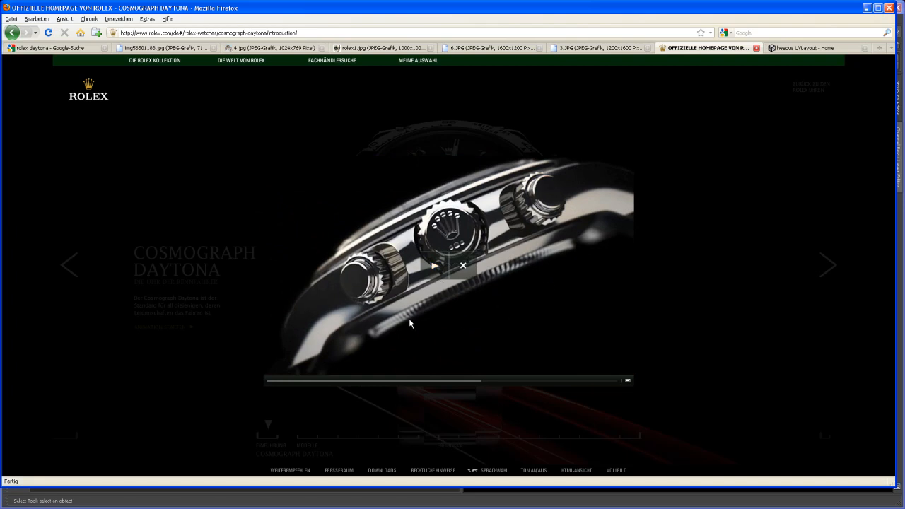
mouse_move(323, 282)
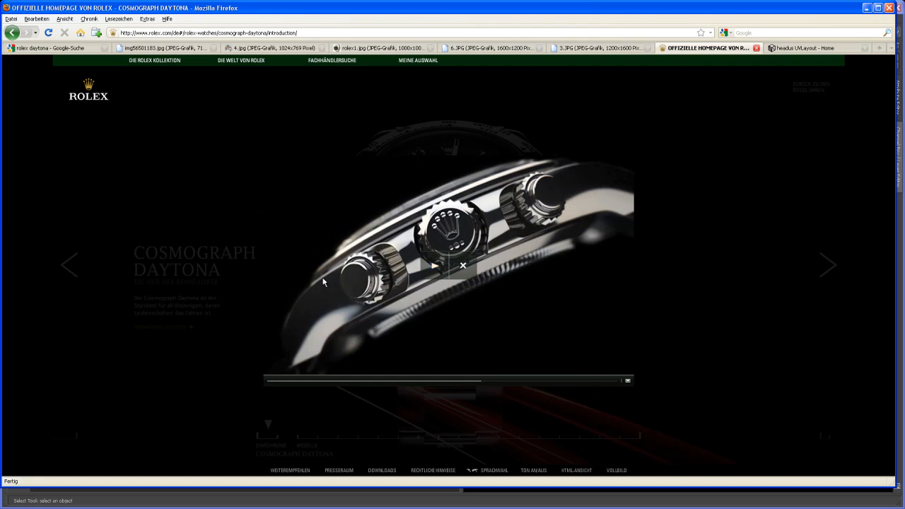
mouse_move(313, 289)
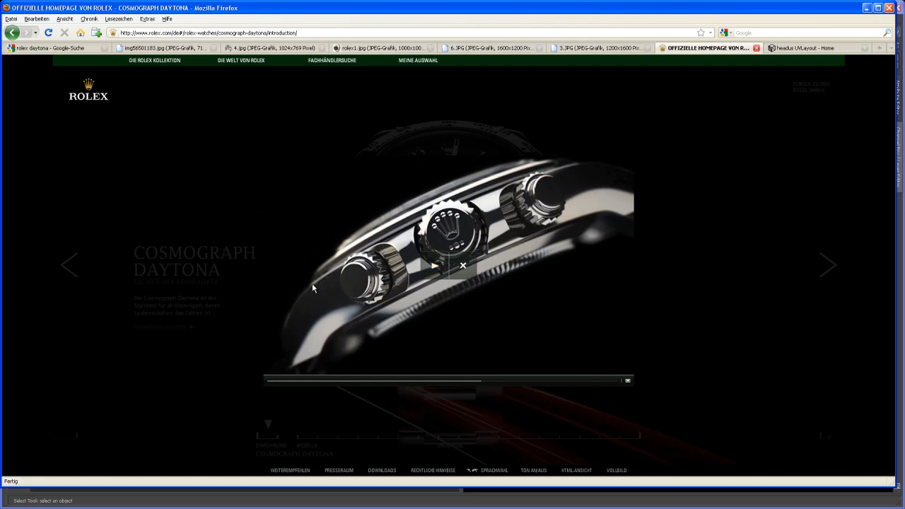
mouse_move(381, 342)
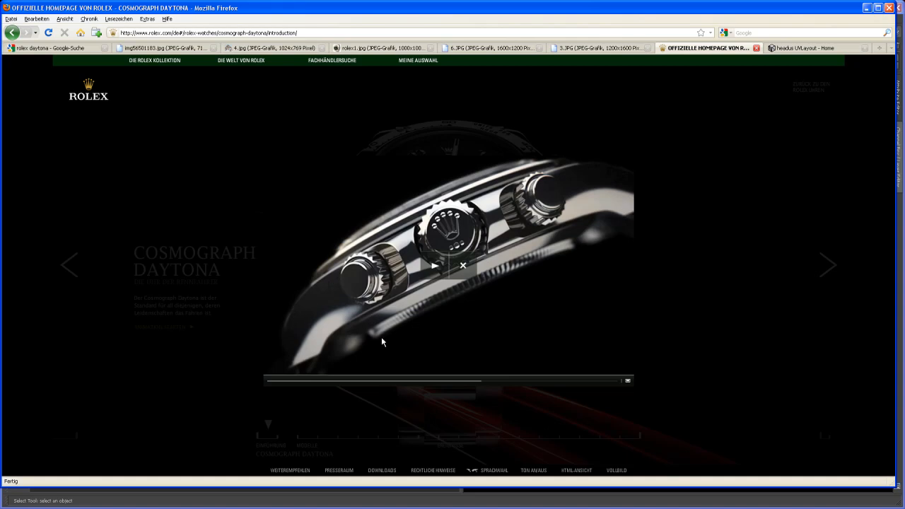
mouse_move(299, 373)
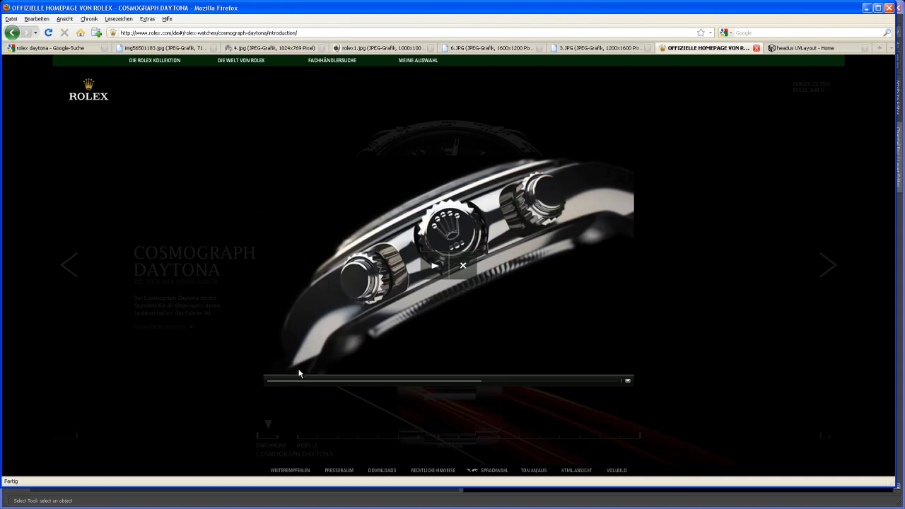
mouse_move(340, 346)
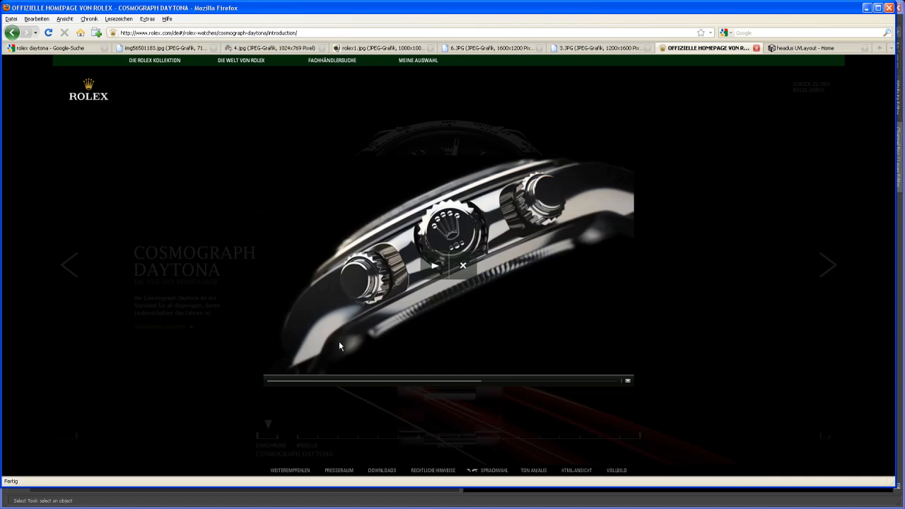
mouse_move(599, 55)
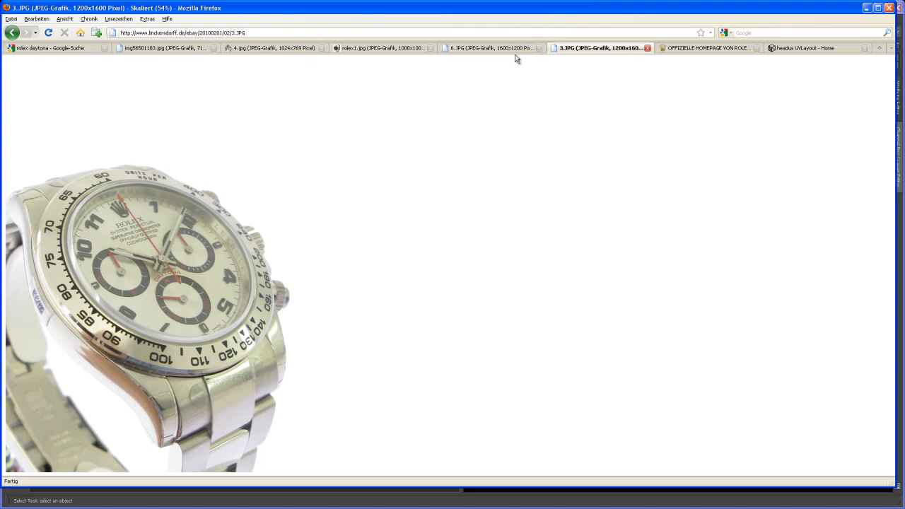
View the 6.JPG caseback photo, then the rolex1.jpg black-dial Daytona photo.
left_click(488, 49)
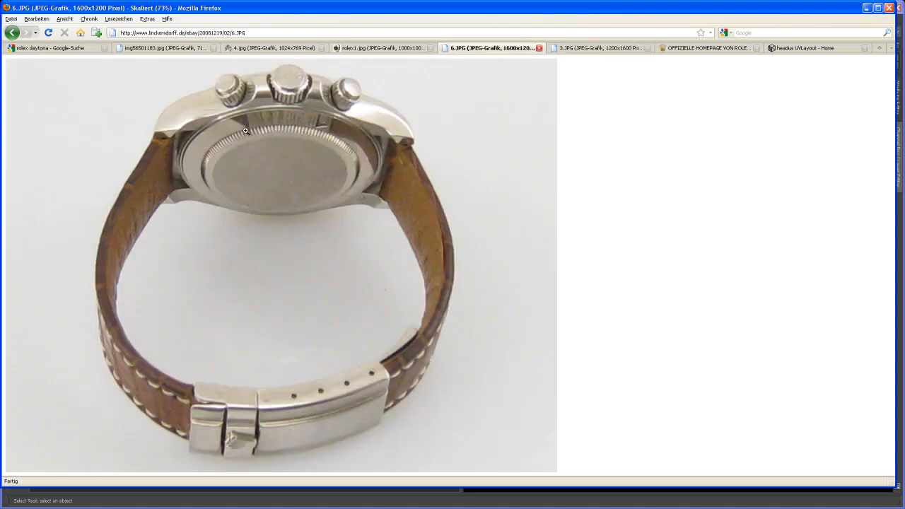
mouse_move(205, 116)
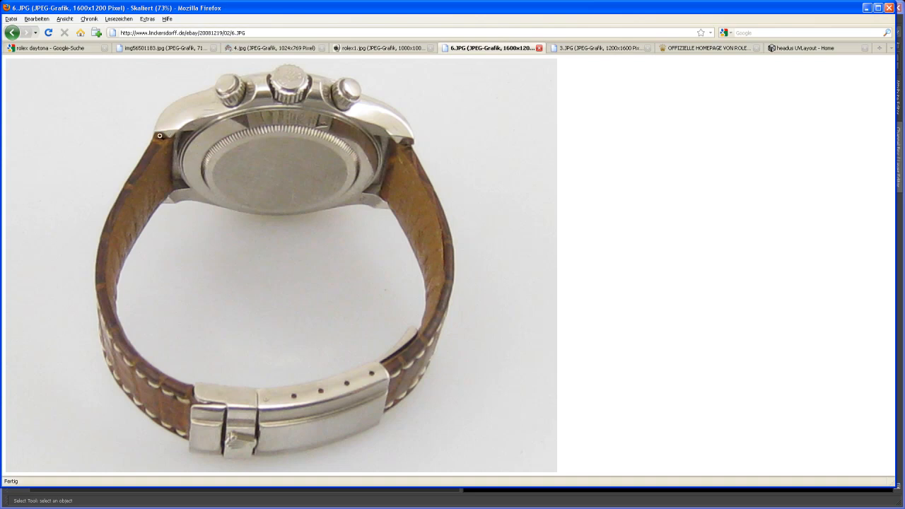
mouse_move(423, 236)
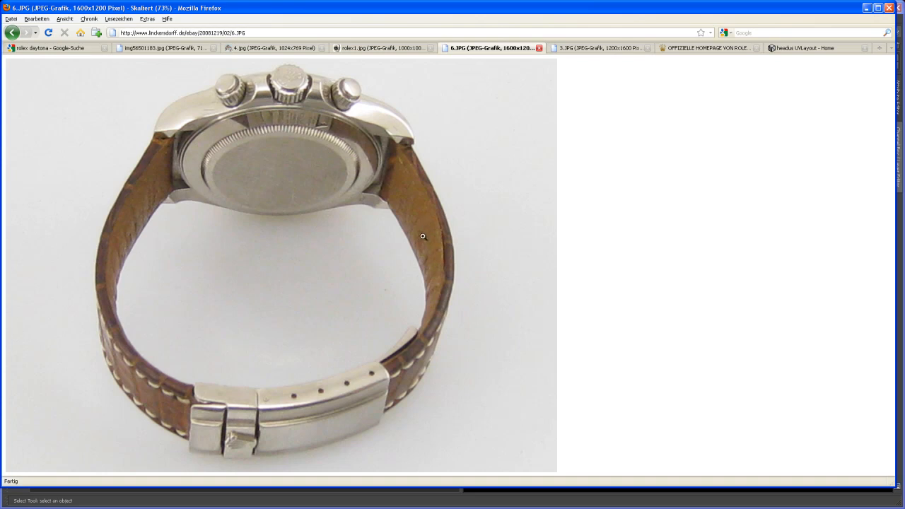
mouse_move(427, 229)
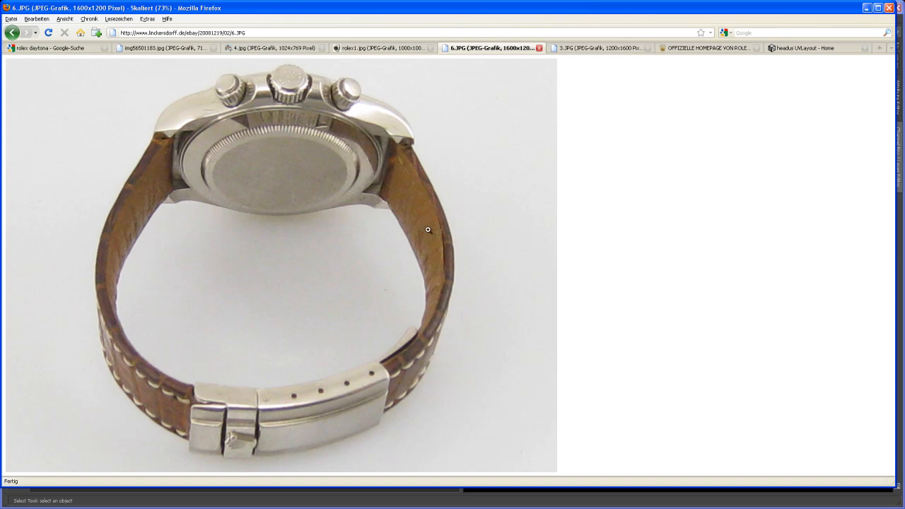
mouse_move(387, 240)
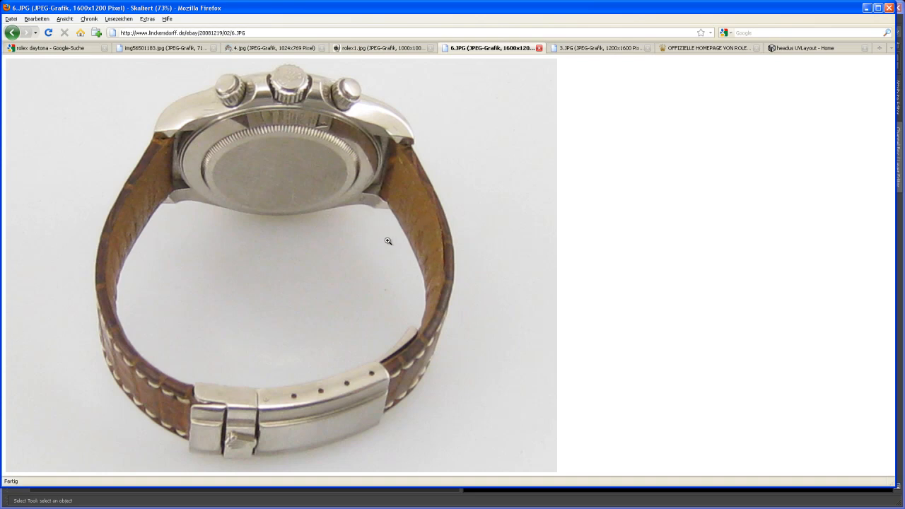
mouse_move(416, 234)
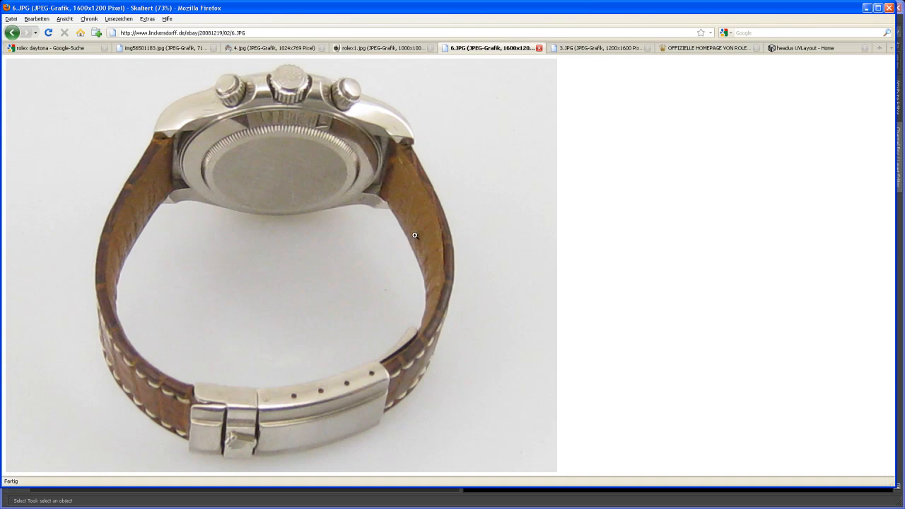
mouse_move(465, 176)
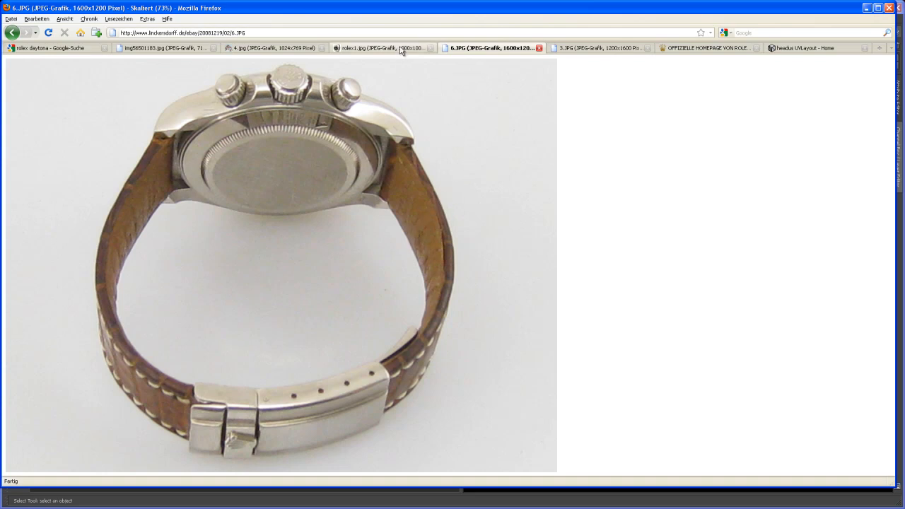
left_click(382, 48)
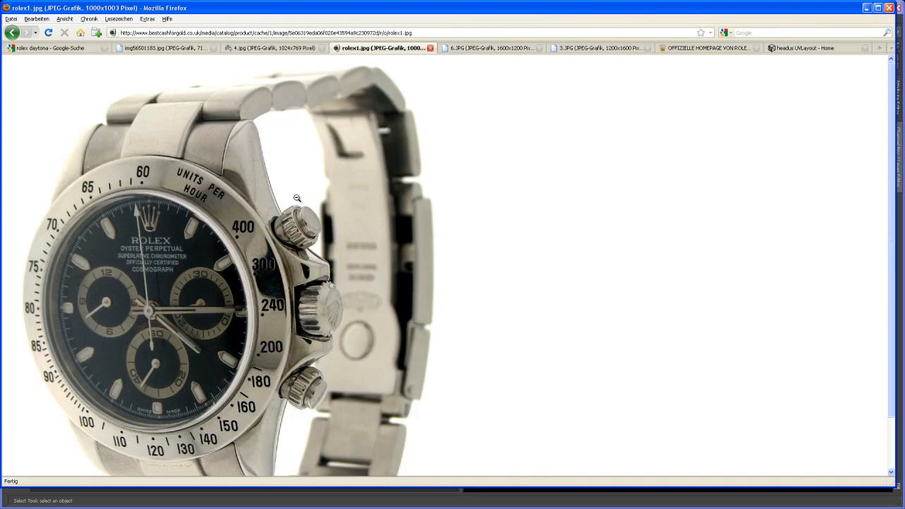
mouse_move(302, 195)
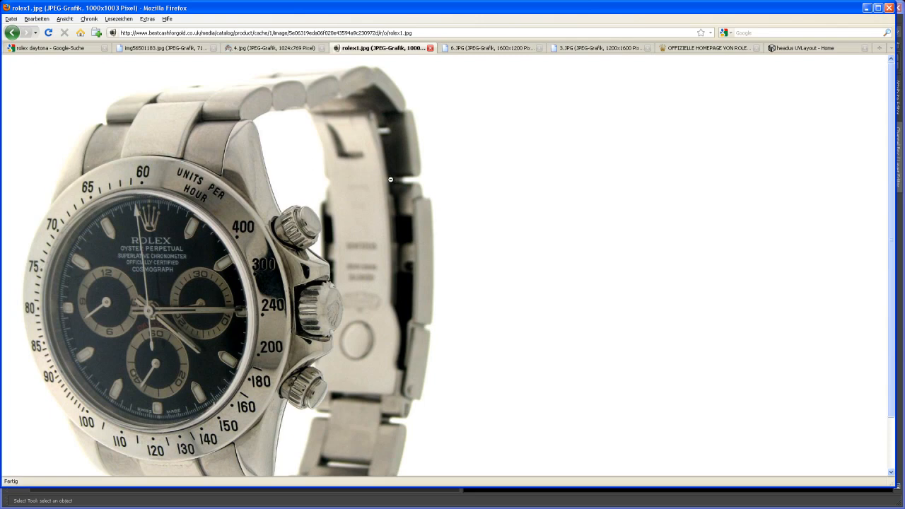
mouse_move(644, 473)
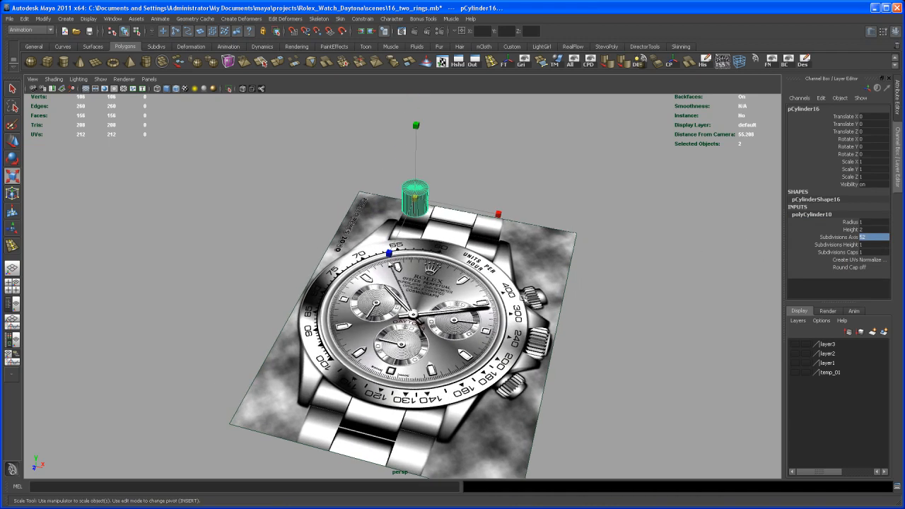
Scale the new polygon cylinder down vertically into a thin flat disc for the case base.
key("space")
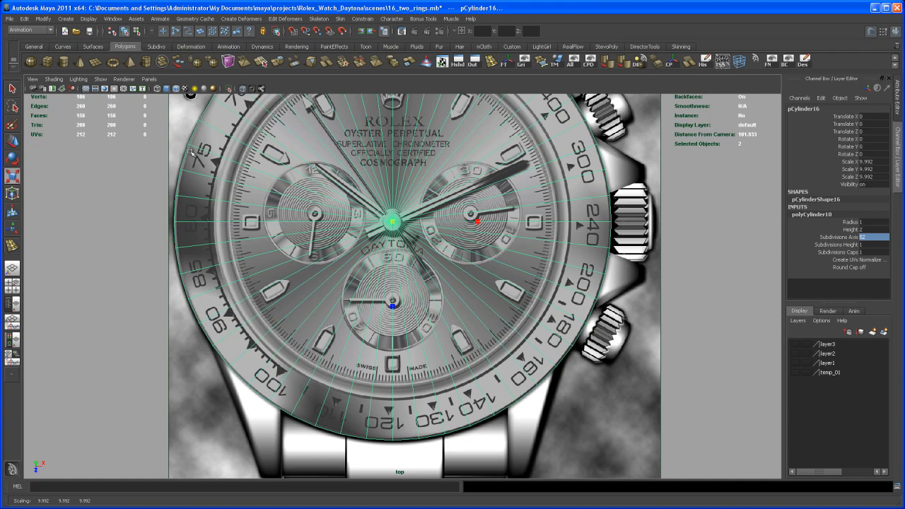
mouse_move(394, 436)
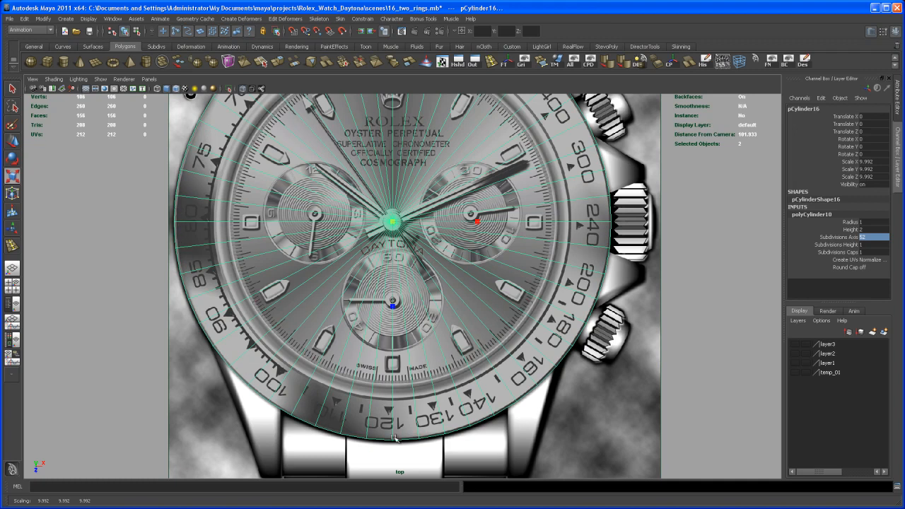
mouse_move(540, 291)
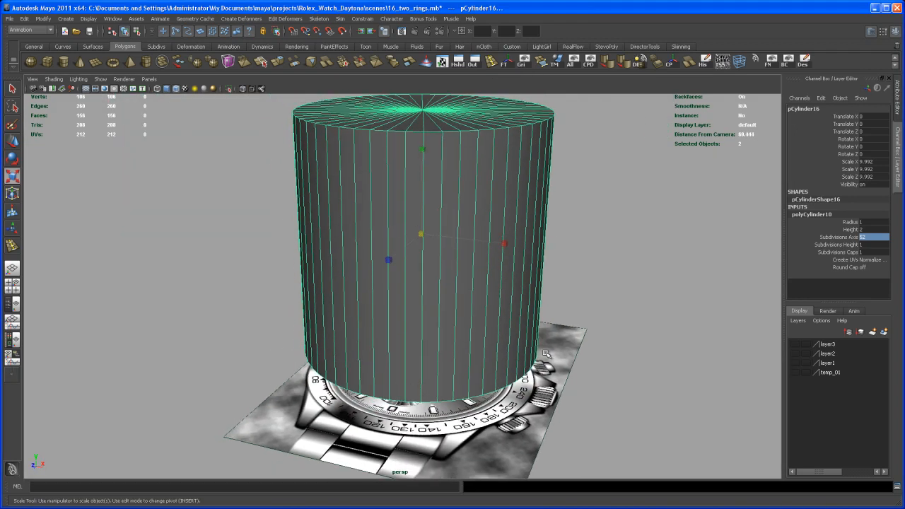
left_click_drag(421, 150, 427, 195)
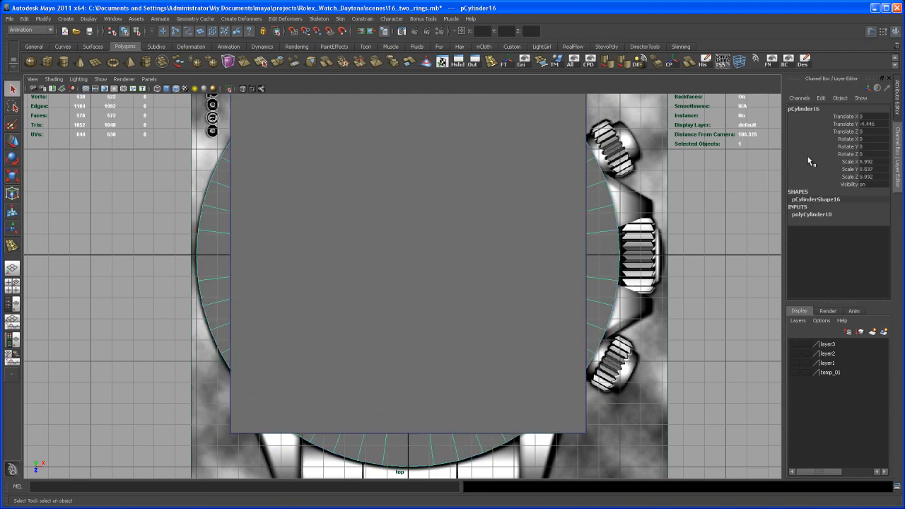
mouse_move(868, 167)
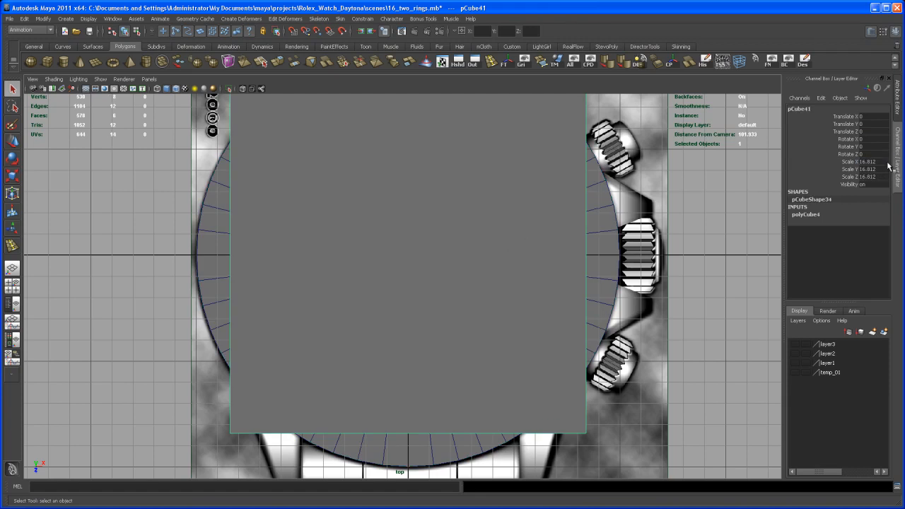
mouse_move(887, 167)
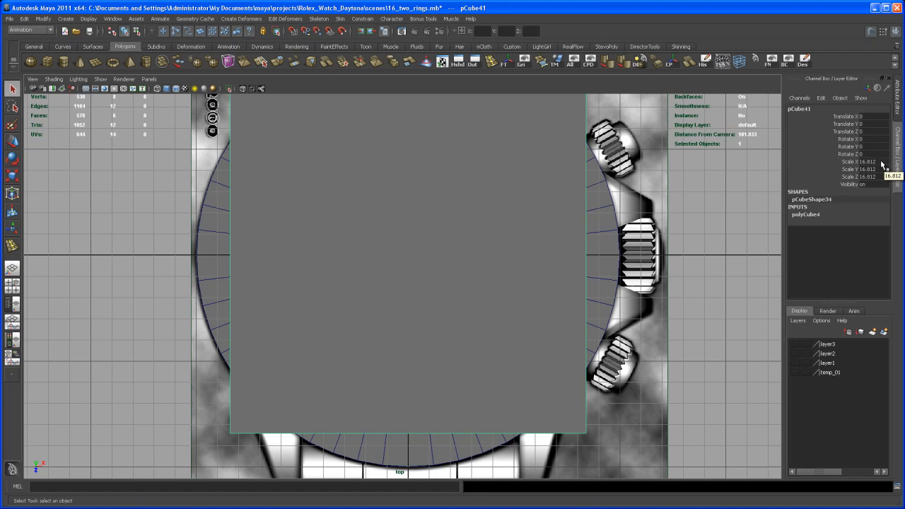
mouse_move(441, 235)
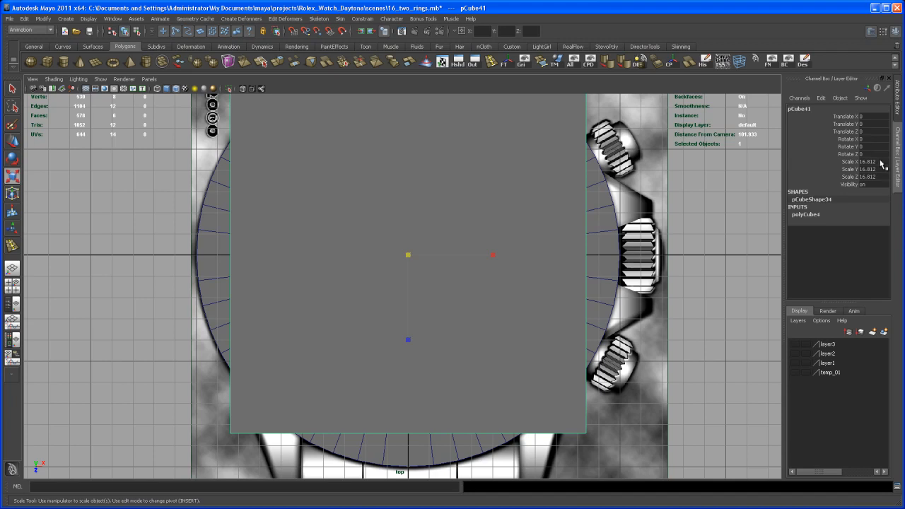
Set the cube's Scale values in the Channel Box so it covers the watch case area.
left_click(865, 161)
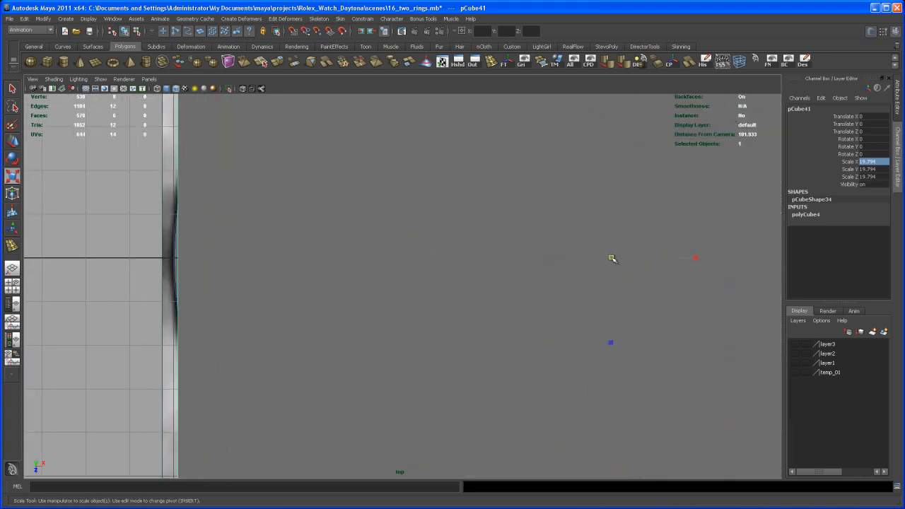
left_click_drag(610, 257, 615, 254)
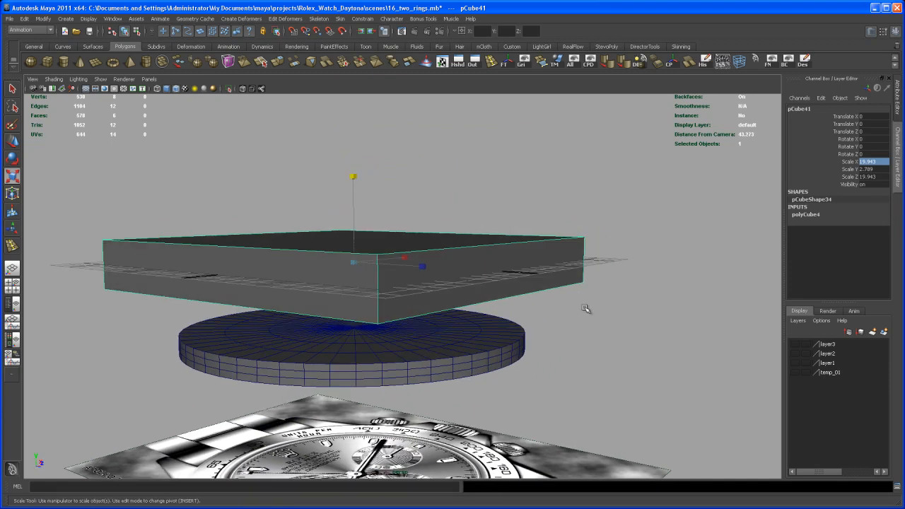
Scale the cube's height down to a thin slab sitting just above the disc.
left_click_drag(421, 266, 354, 187)
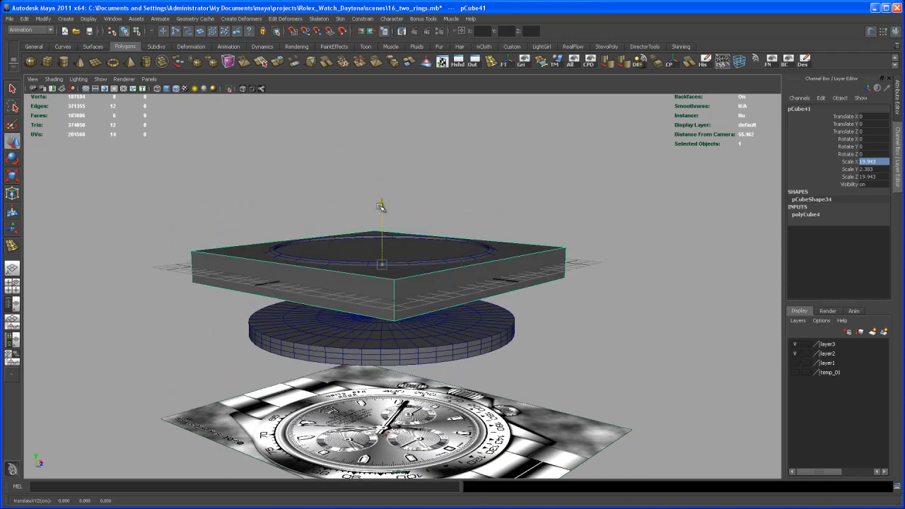
left_click_drag(382, 198, 382, 219)
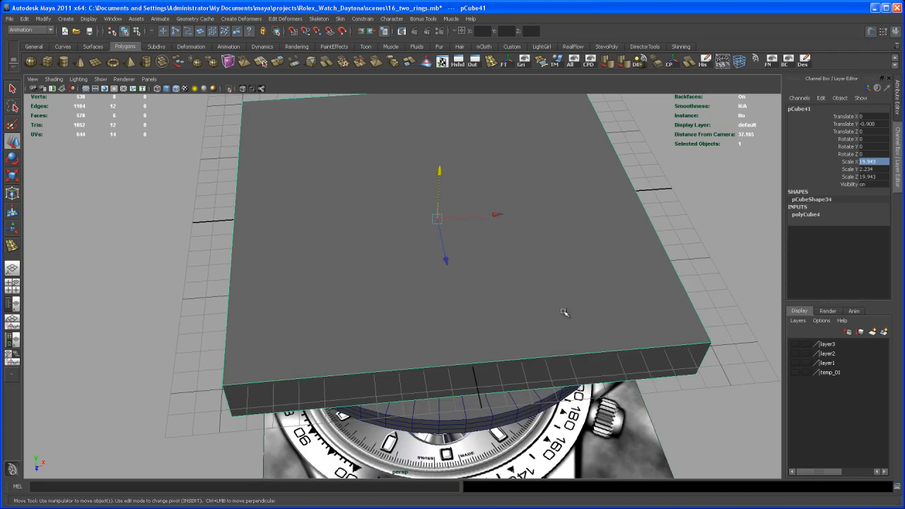
Raise polyCube1's width and depth subdivisions to form a grid, then enter component mode.
left_click(806, 215)
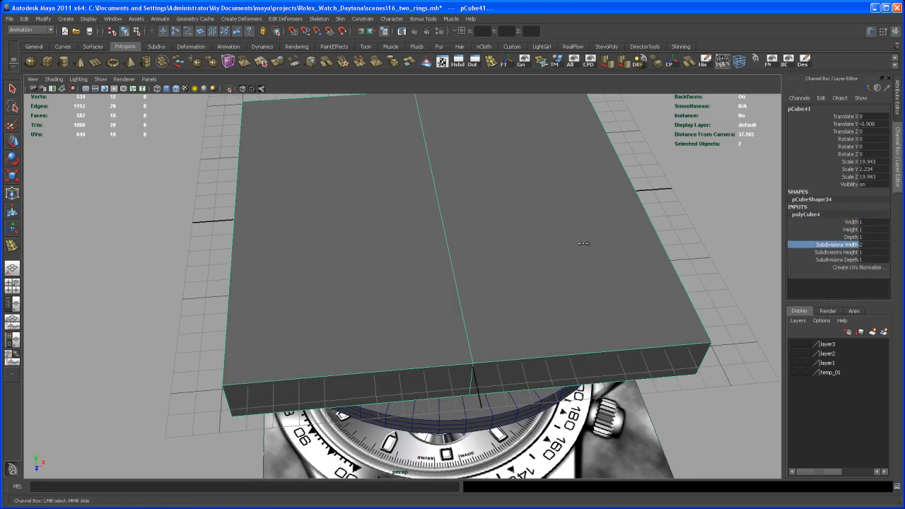
left_click(837, 252)
type("28")
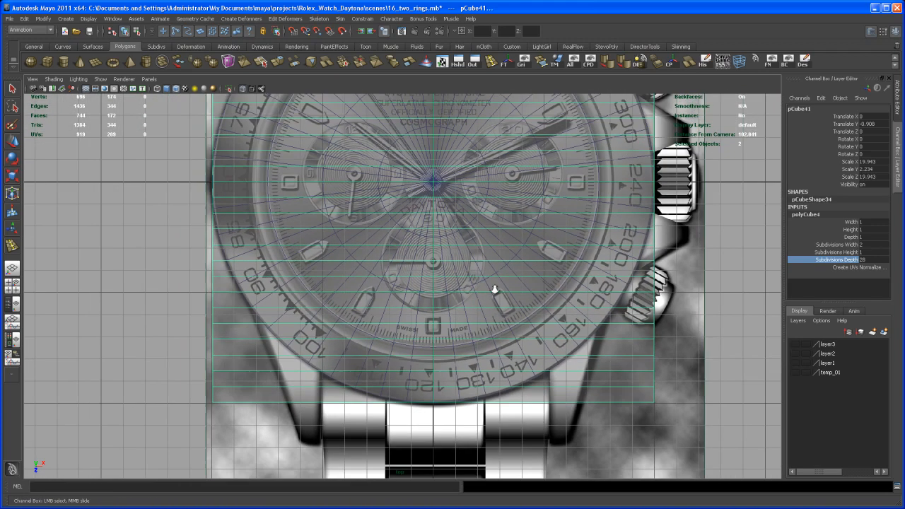
right_click(489, 318)
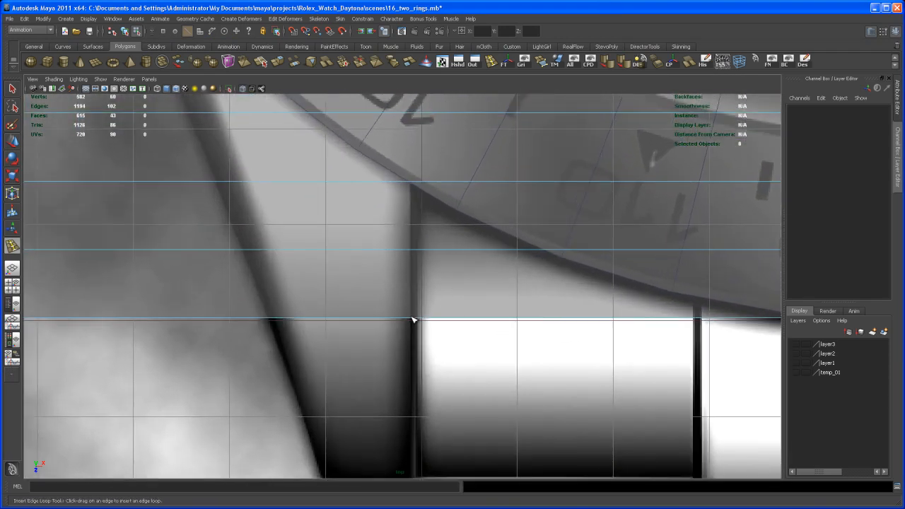
Insert an edge loop across the slab tracing the case and lug edges.
left_click(413, 320)
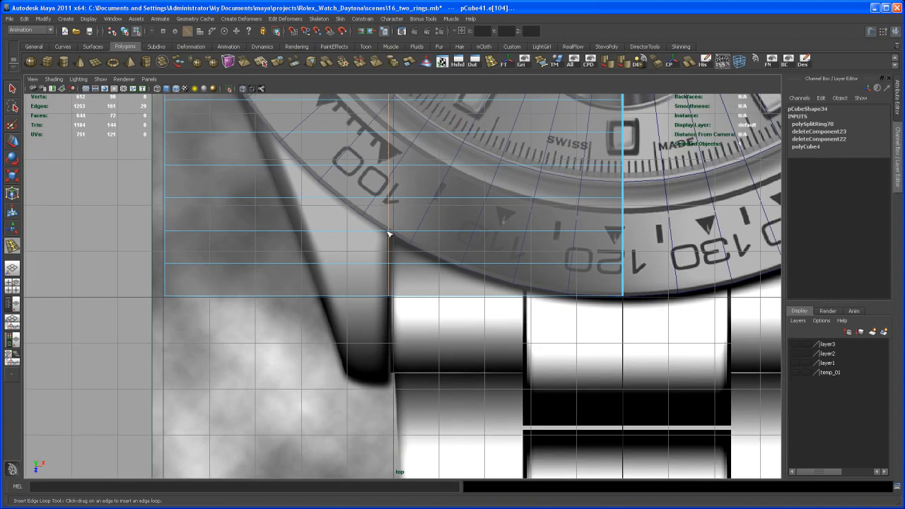
mouse_move(393, 230)
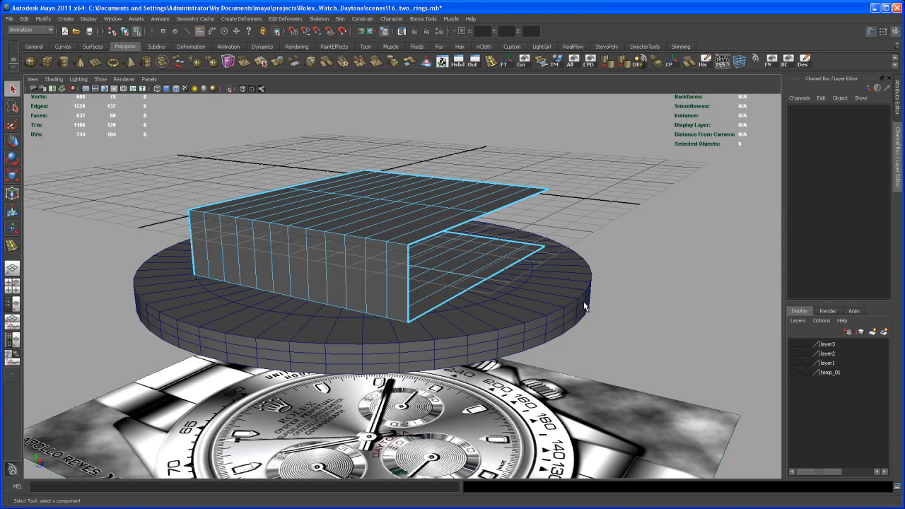
mouse_move(516, 269)
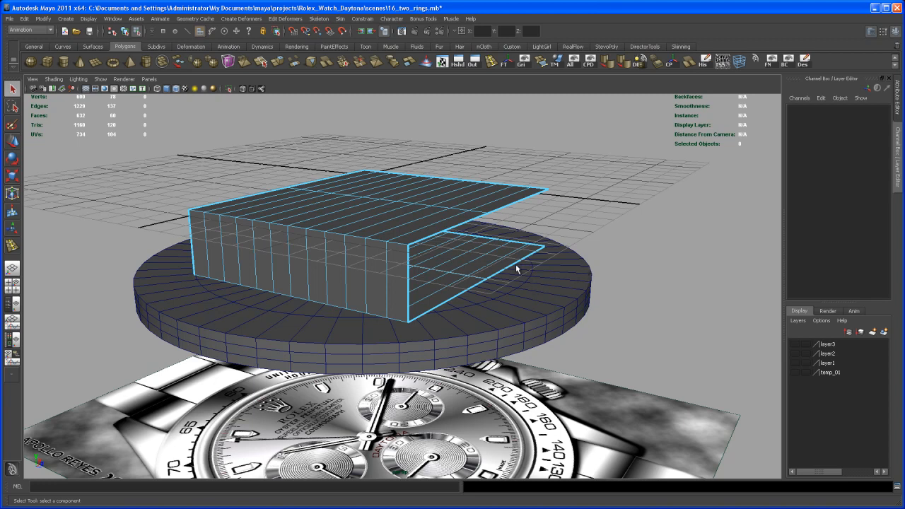
Insert a lengthwise edge loop across the notched slab.
left_click_drag(530, 269, 531, 293)
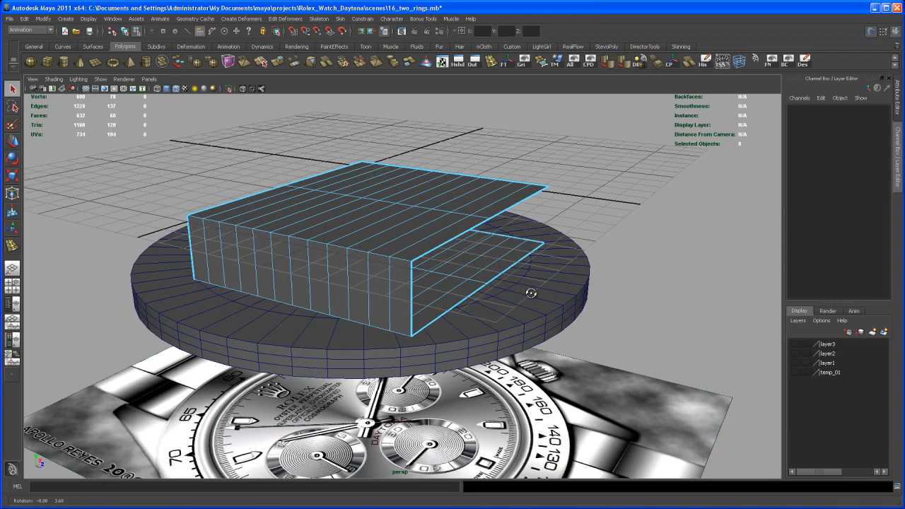
left_click_drag(531, 293, 462, 297)
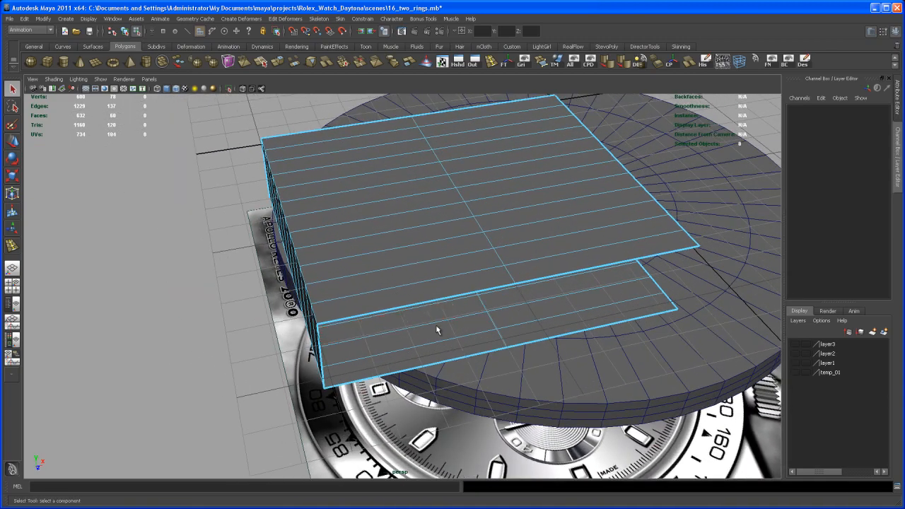
left_click(424, 306)
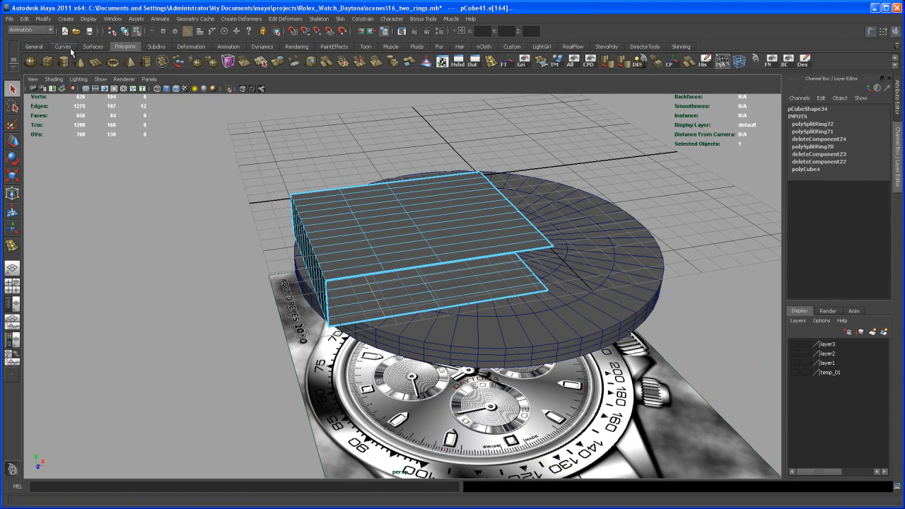
Start the CV Curve Tool from the Create menu.
left_click(62, 45)
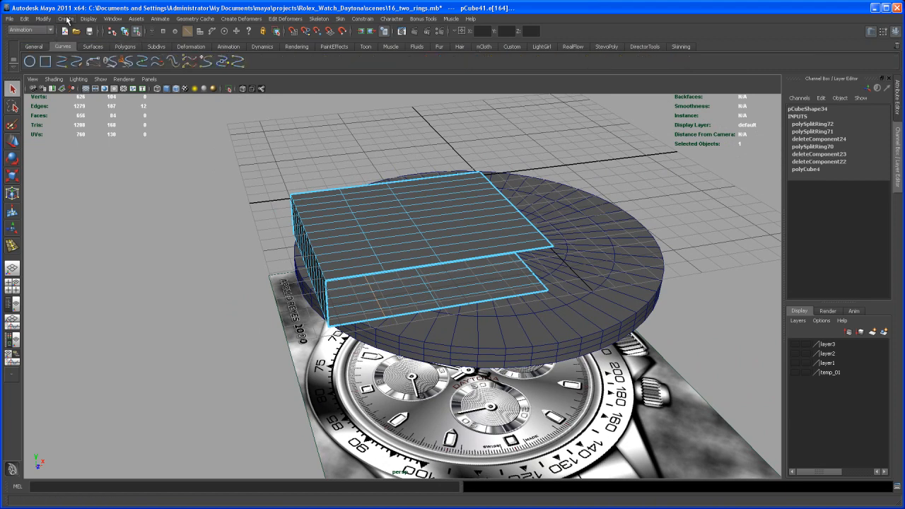
left_click(65, 18)
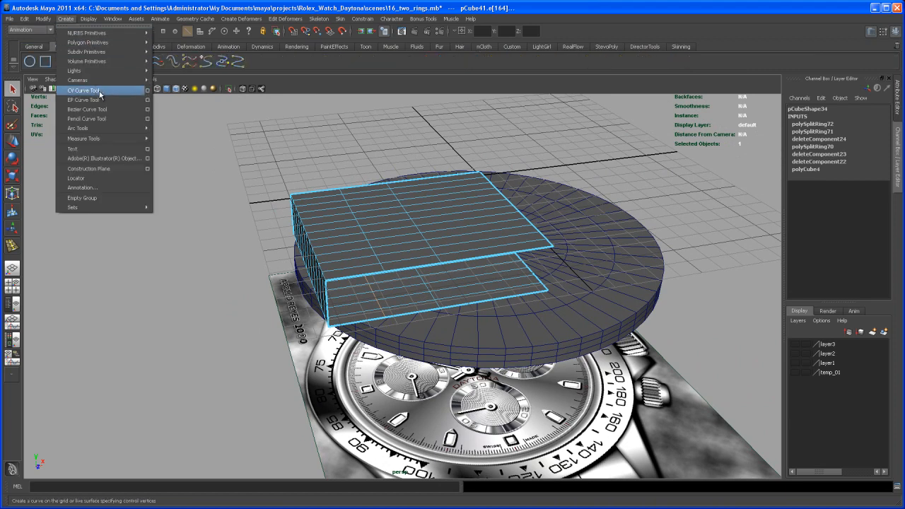
left_click(82, 91)
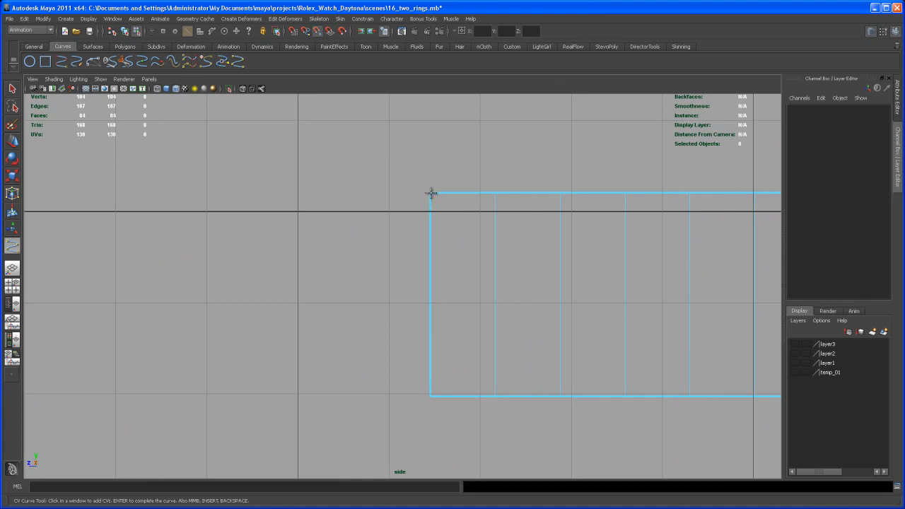
Place four control points so the curve arcs down from the case's top edge, and finish it.
left_click(431, 192)
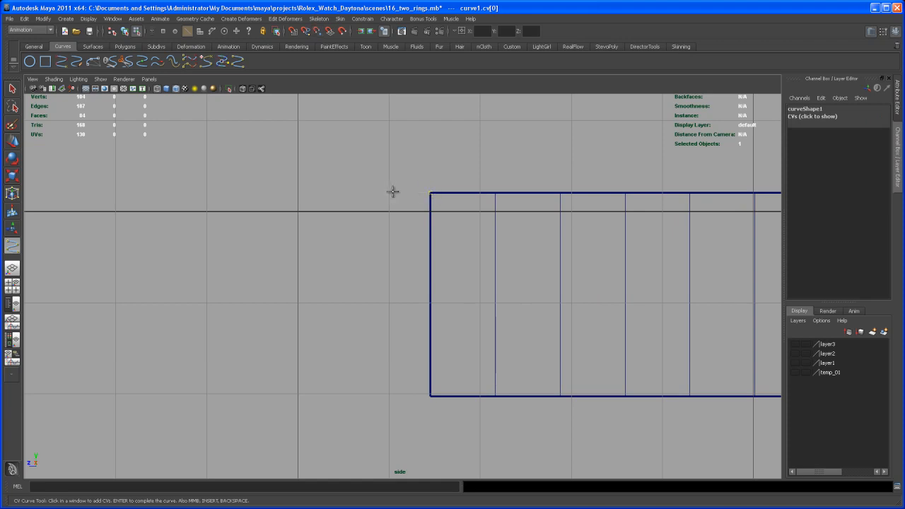
left_click(306, 209)
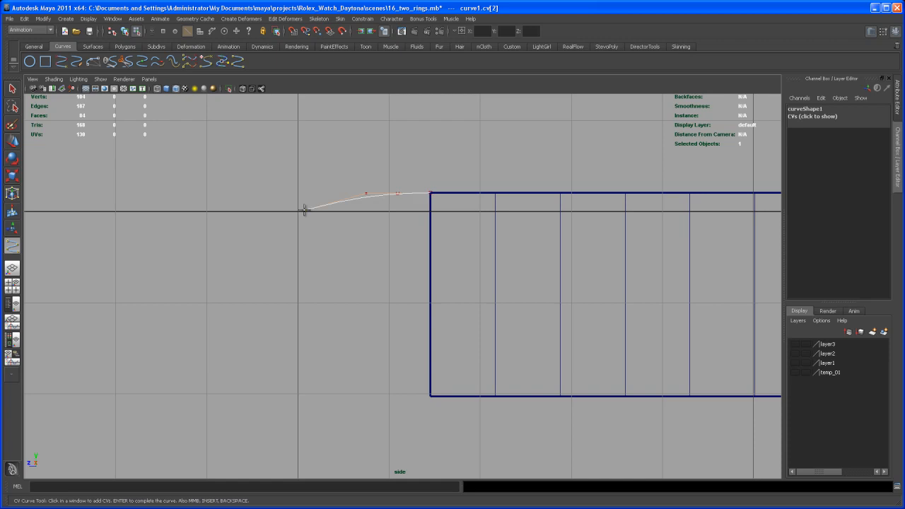
left_click(232, 288)
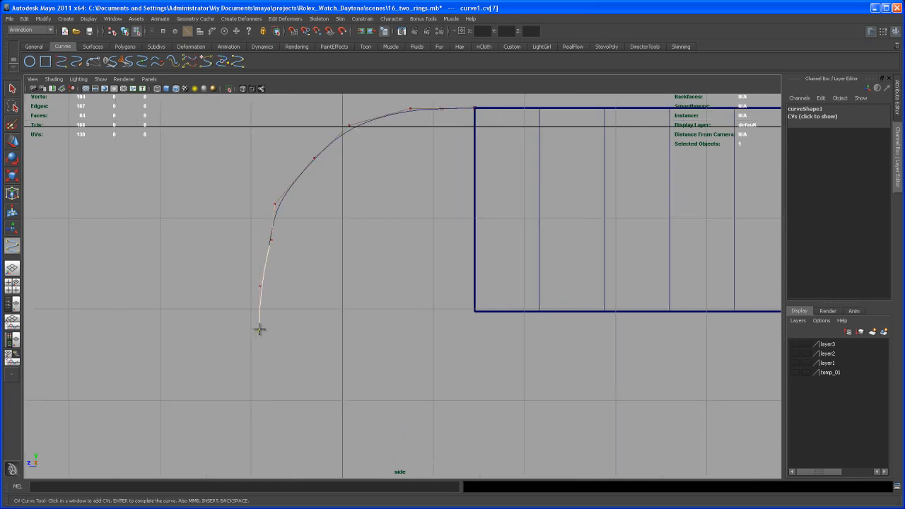
left_click(260, 328)
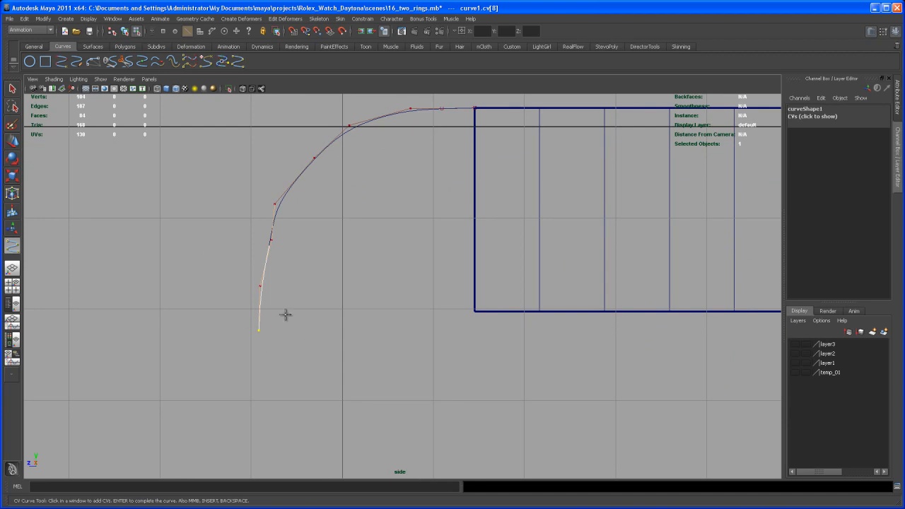
mouse_move(333, 328)
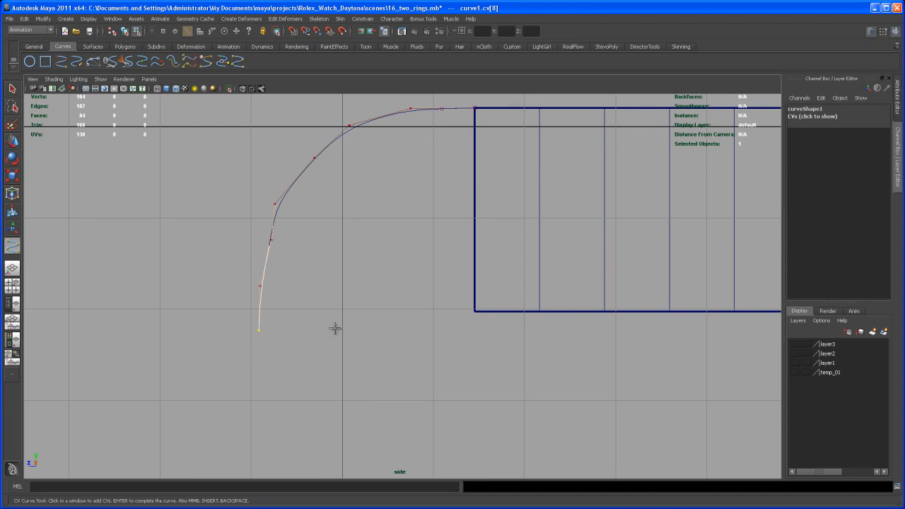
mouse_move(473, 325)
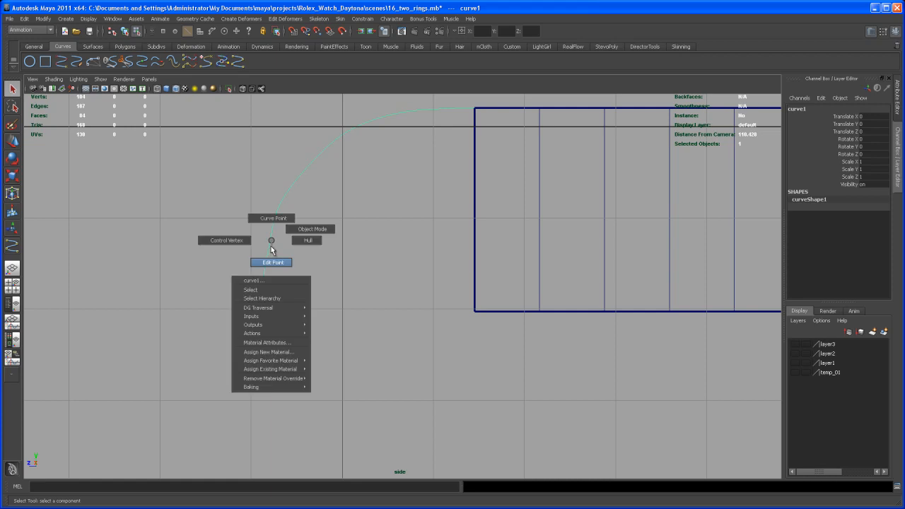
Move the curve's upper and lower control vertices so the lug path forms a smoother quarter-arc.
left_click(225, 241)
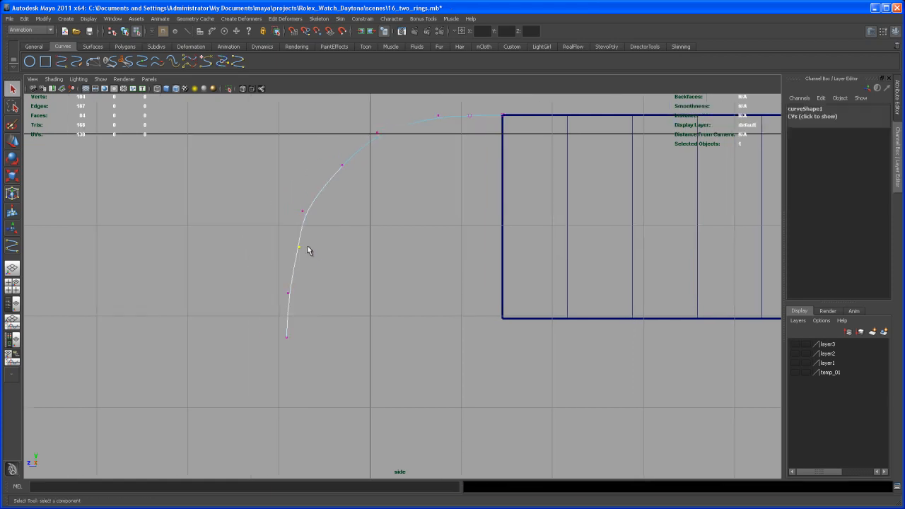
left_click(297, 249)
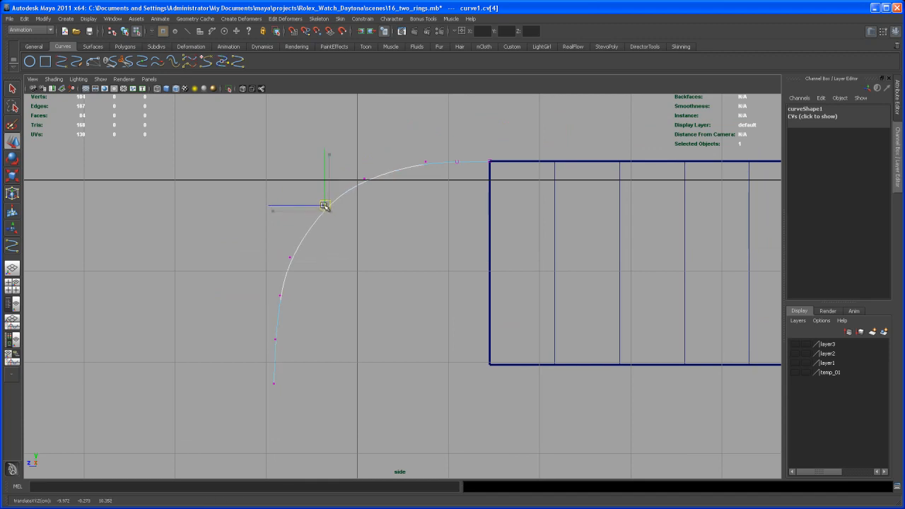
left_click_drag(322, 205, 360, 180)
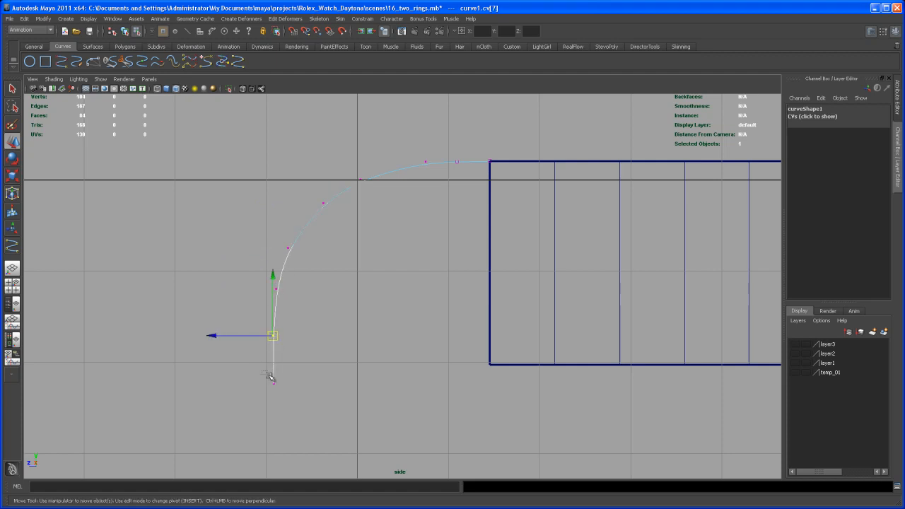
left_click_drag(272, 336, 271, 384)
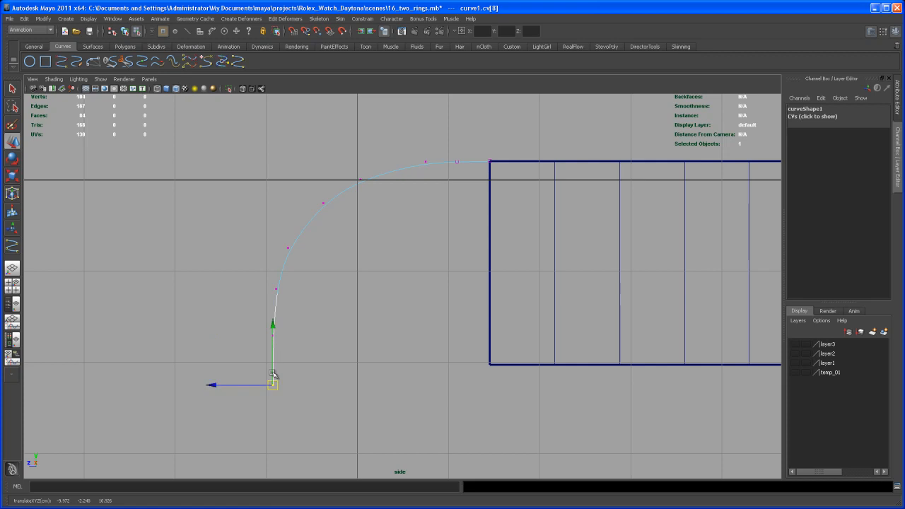
left_click_drag(273, 381, 277, 289)
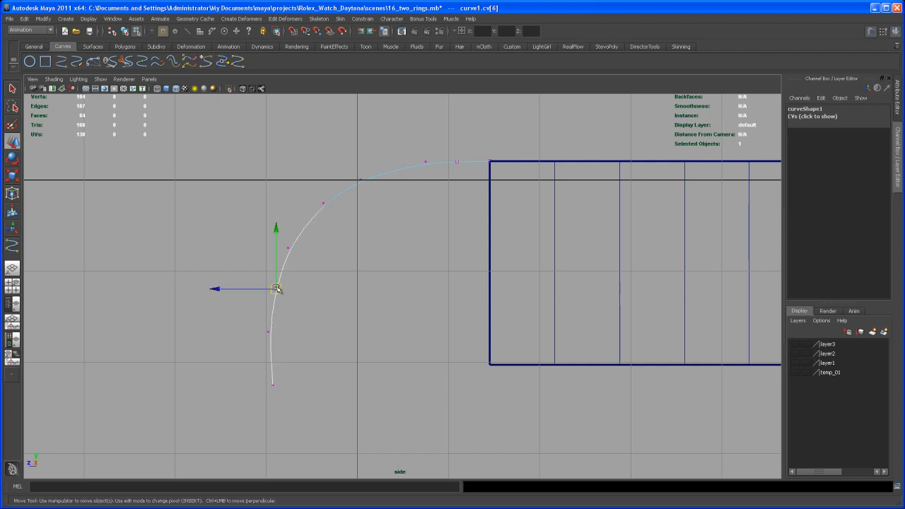
left_click_drag(276, 289, 271, 375)
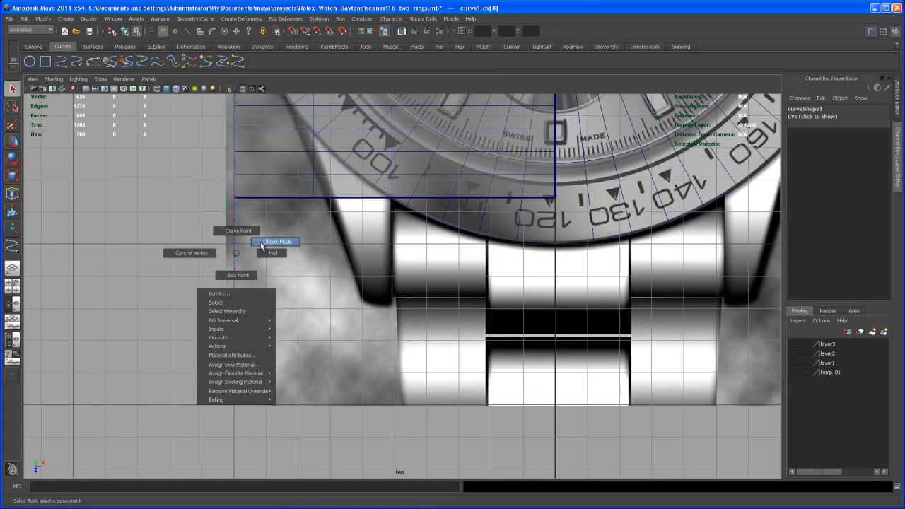
In Object Mode, move the whole curve so its start sits at the box's edge, checking in four views.
left_click(277, 241)
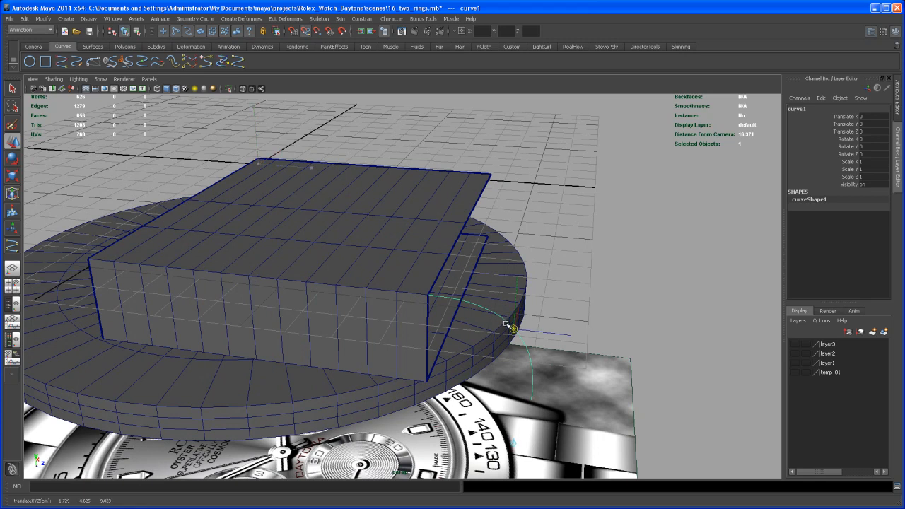
left_click_drag(509, 325, 487, 309)
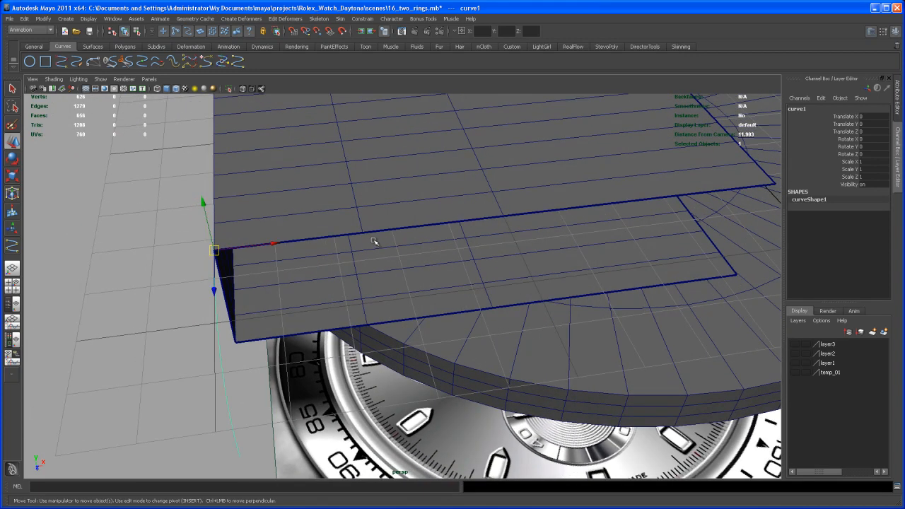
left_click_drag(215, 250, 362, 232)
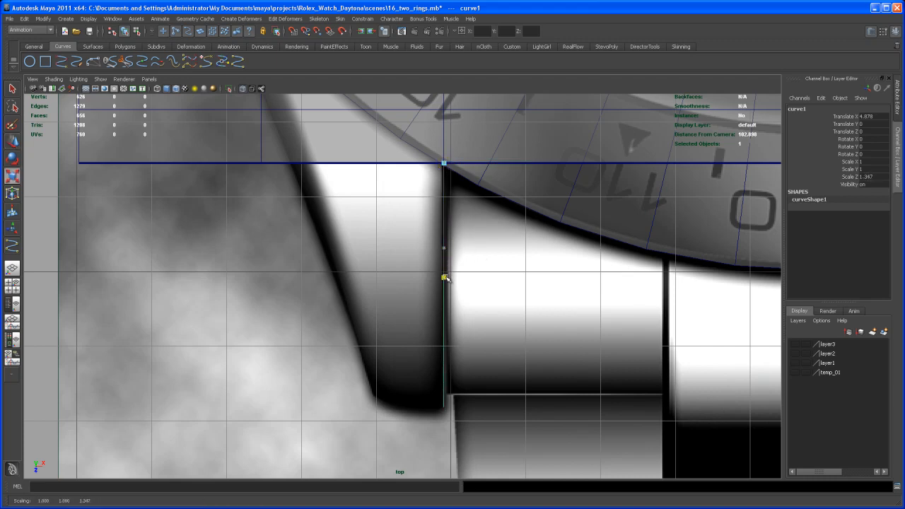
key("space")
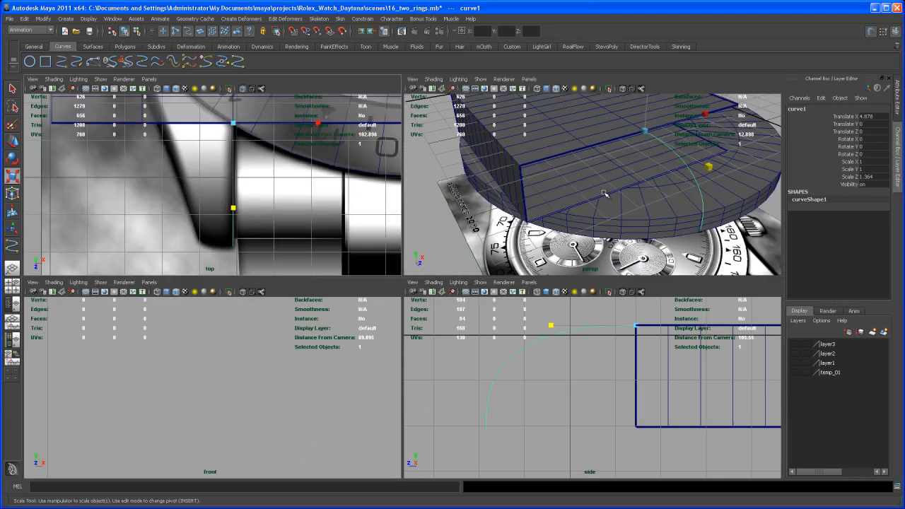
key("space")
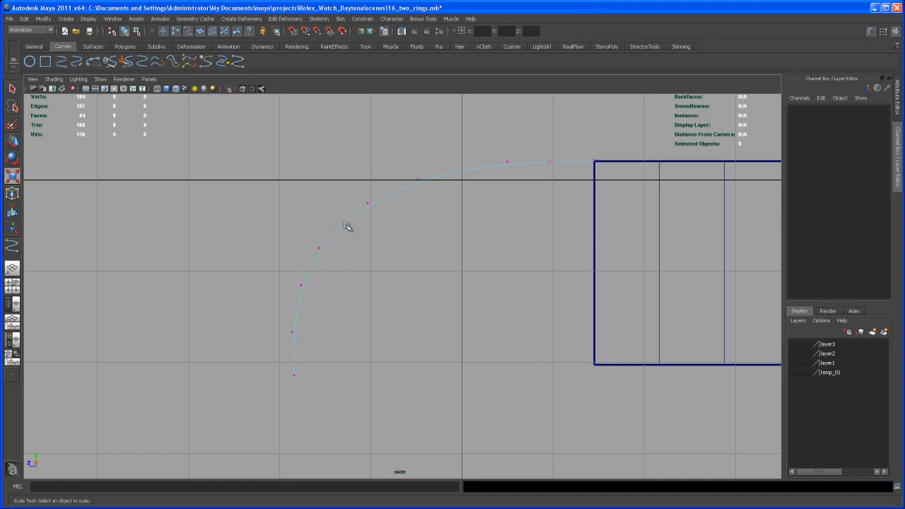
mouse_move(484, 188)
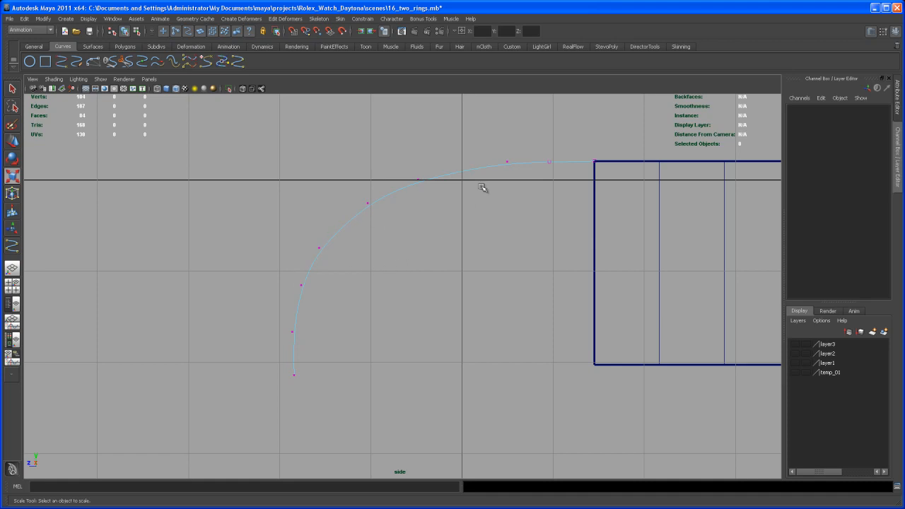
mouse_move(283, 343)
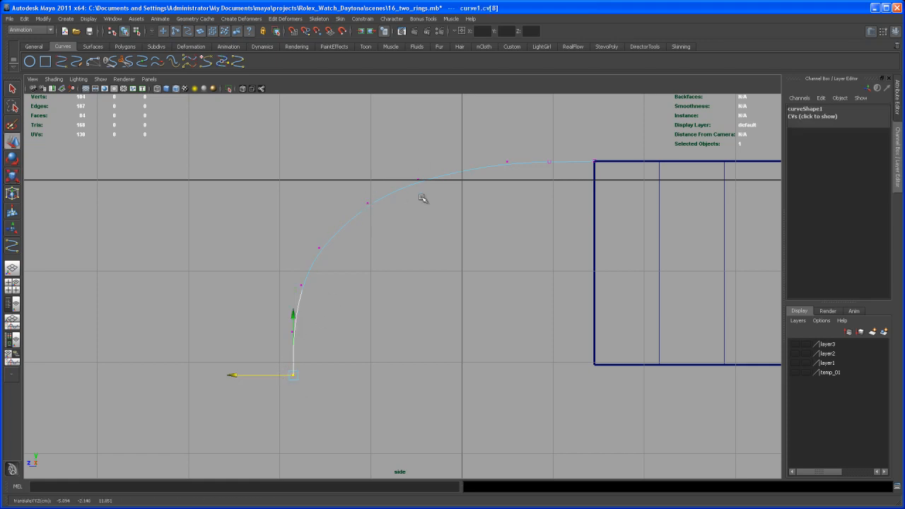
Move the curve's bottom CV, then snap the curve against the box's side and lower edge.
left_click_drag(291, 375, 393, 192)
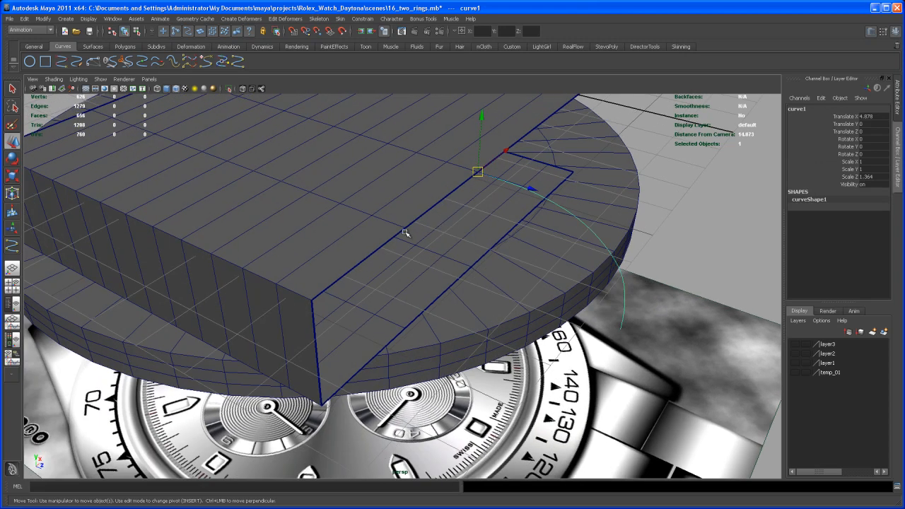
left_click_drag(477, 172, 404, 228)
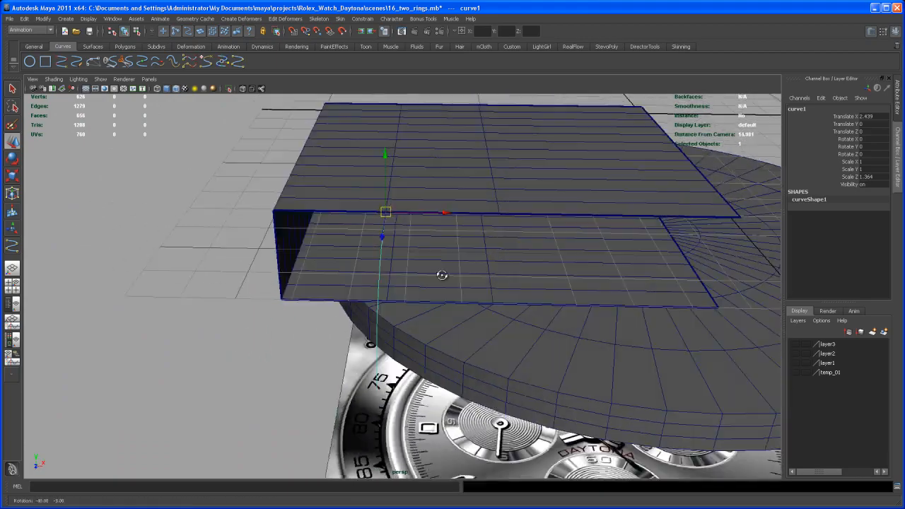
left_click_drag(441, 276, 492, 270)
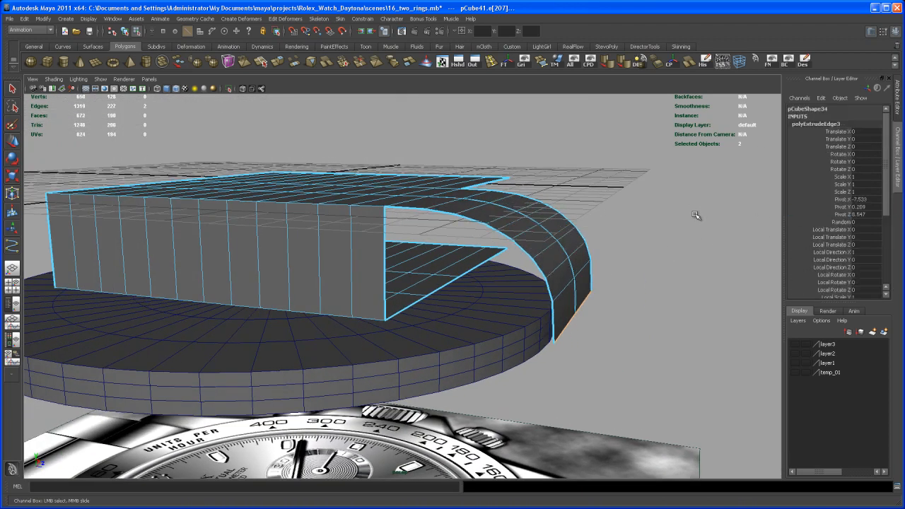
Orbit around the extruded lug to inspect it from the side, above and its curved end.
left_click_drag(696, 215, 700, 234)
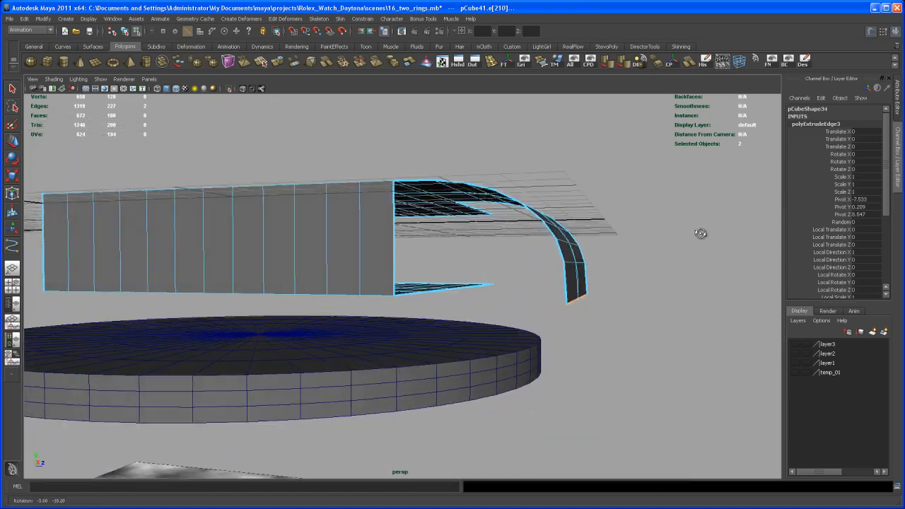
left_click_drag(700, 233, 672, 239)
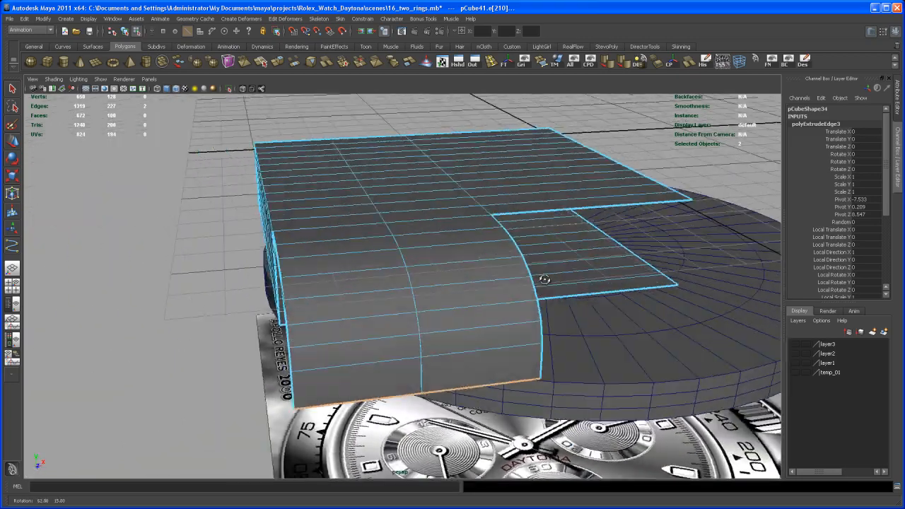
left_click_drag(544, 280, 458, 302)
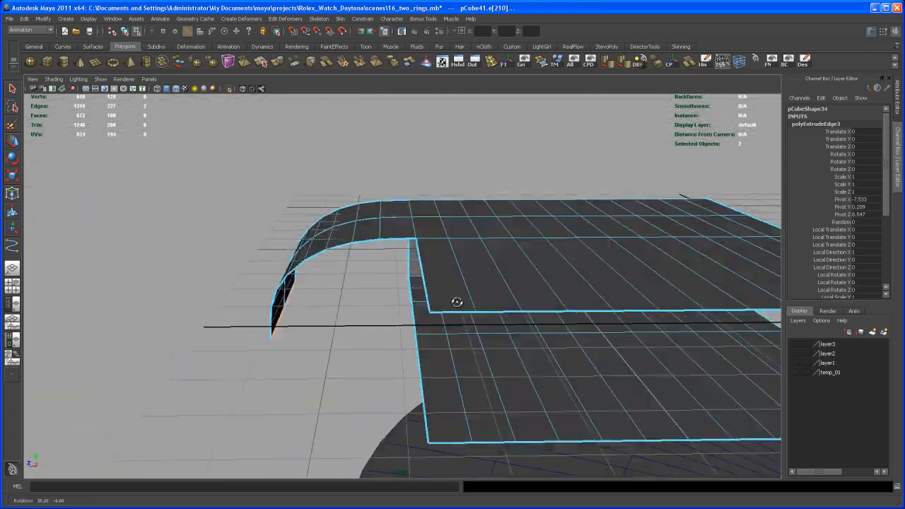